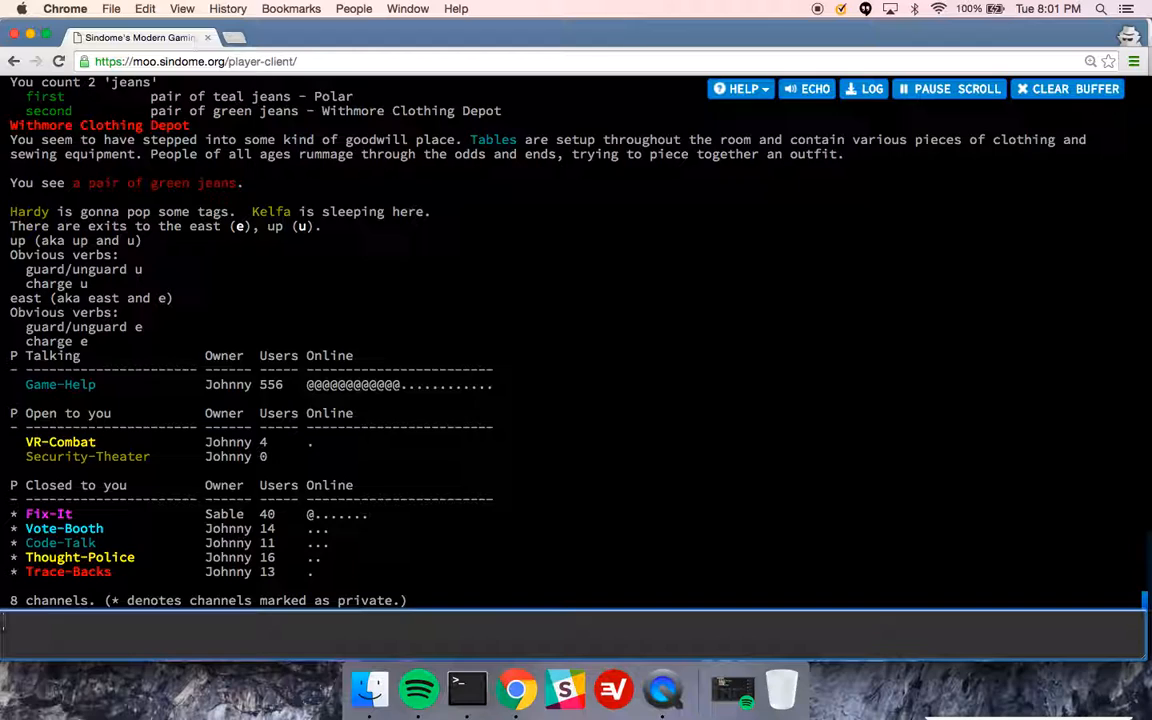
text(@xcon)
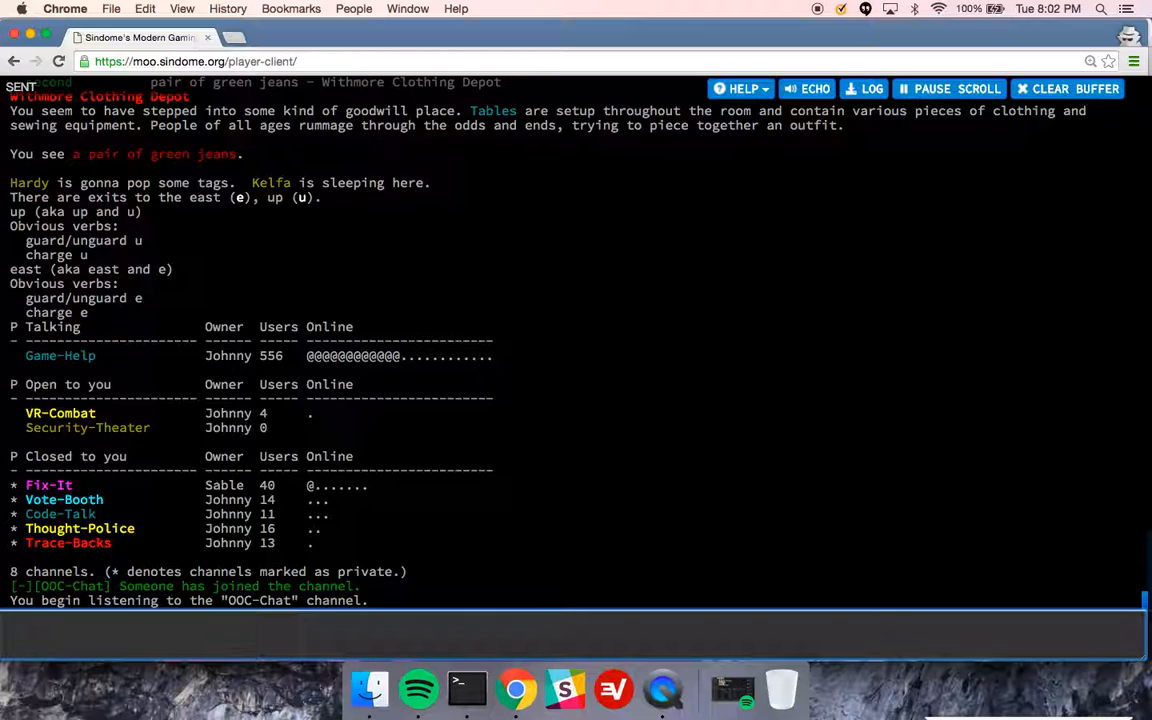
text(@xalias)
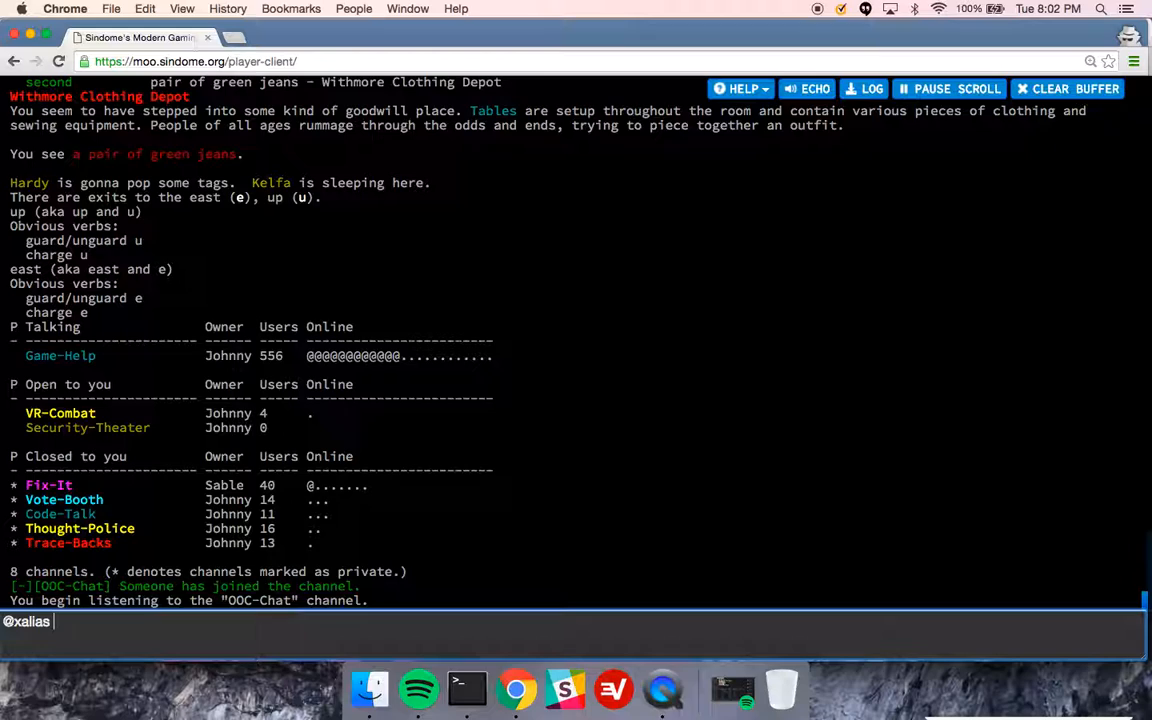
scroll(down, 3)
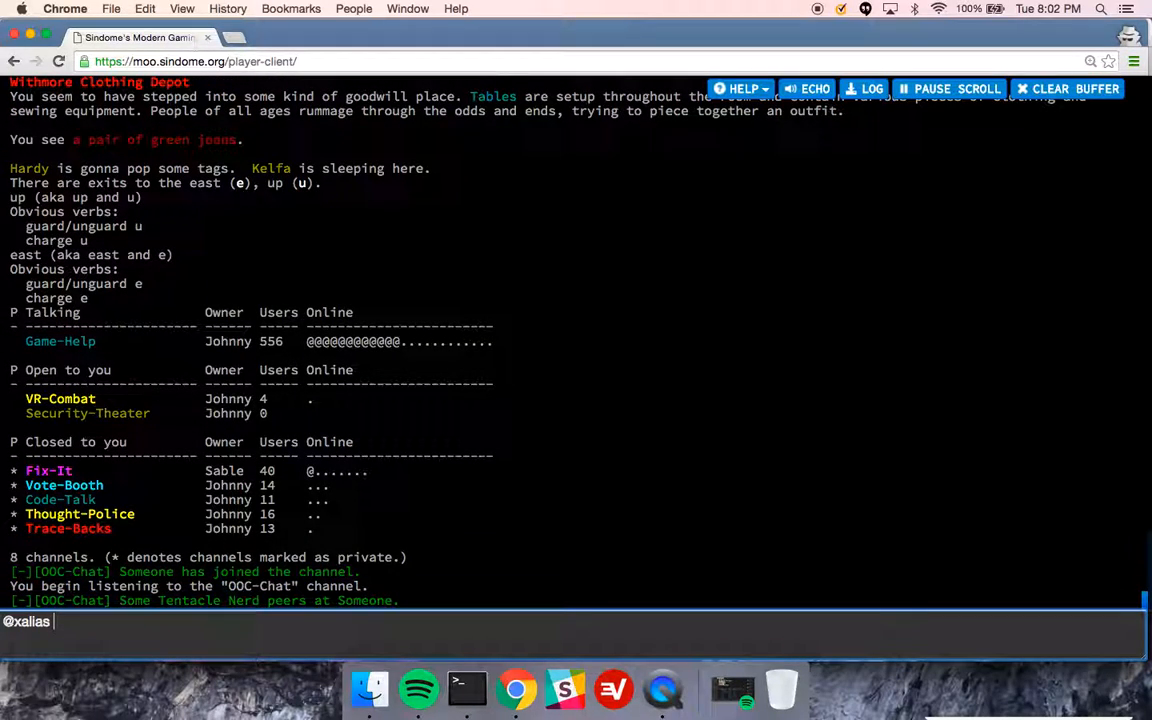
text(My)
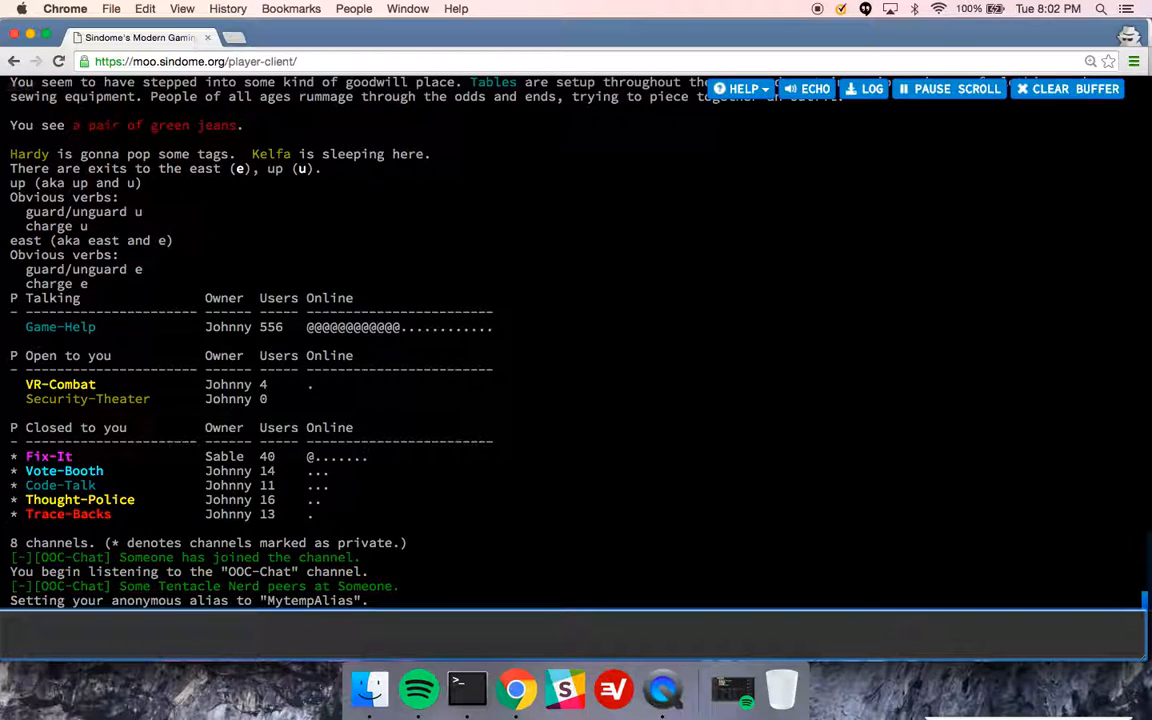
text(xo)
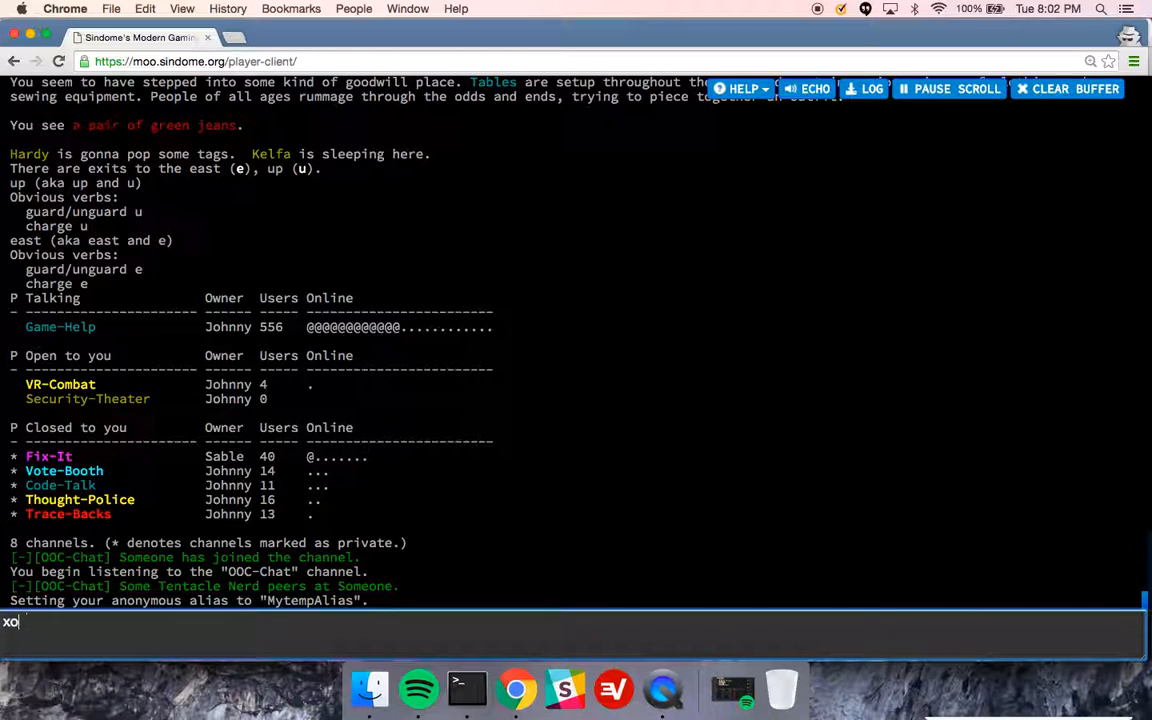
text(m)
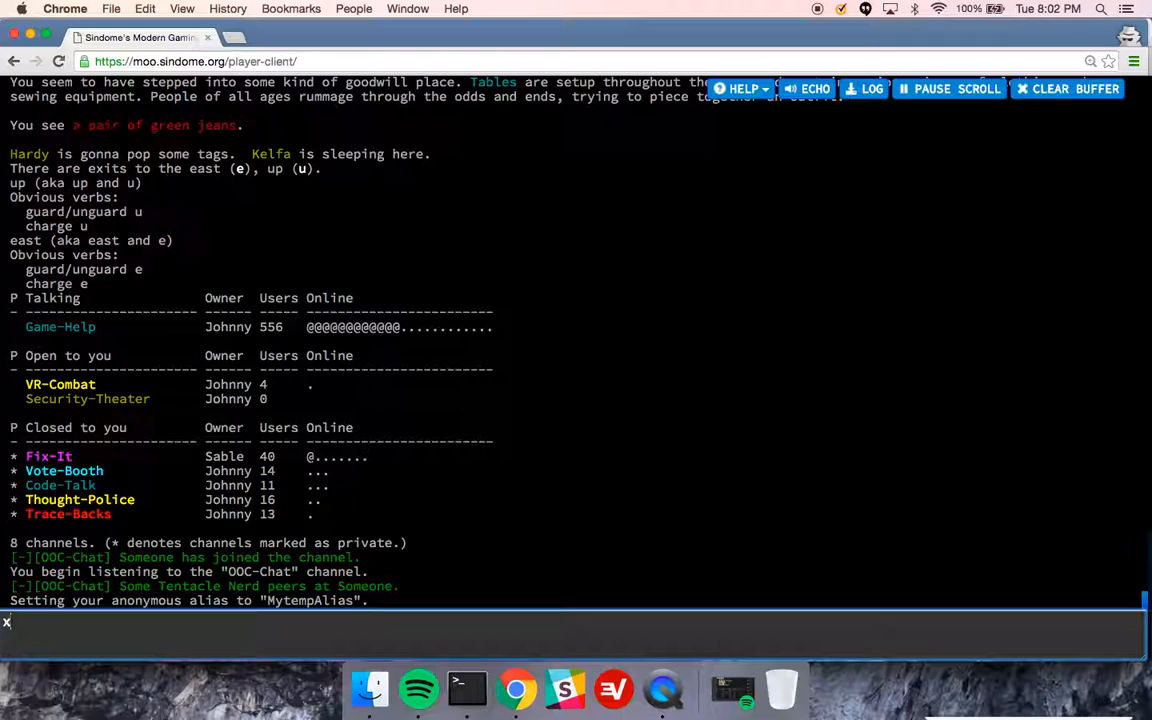
text(xm)
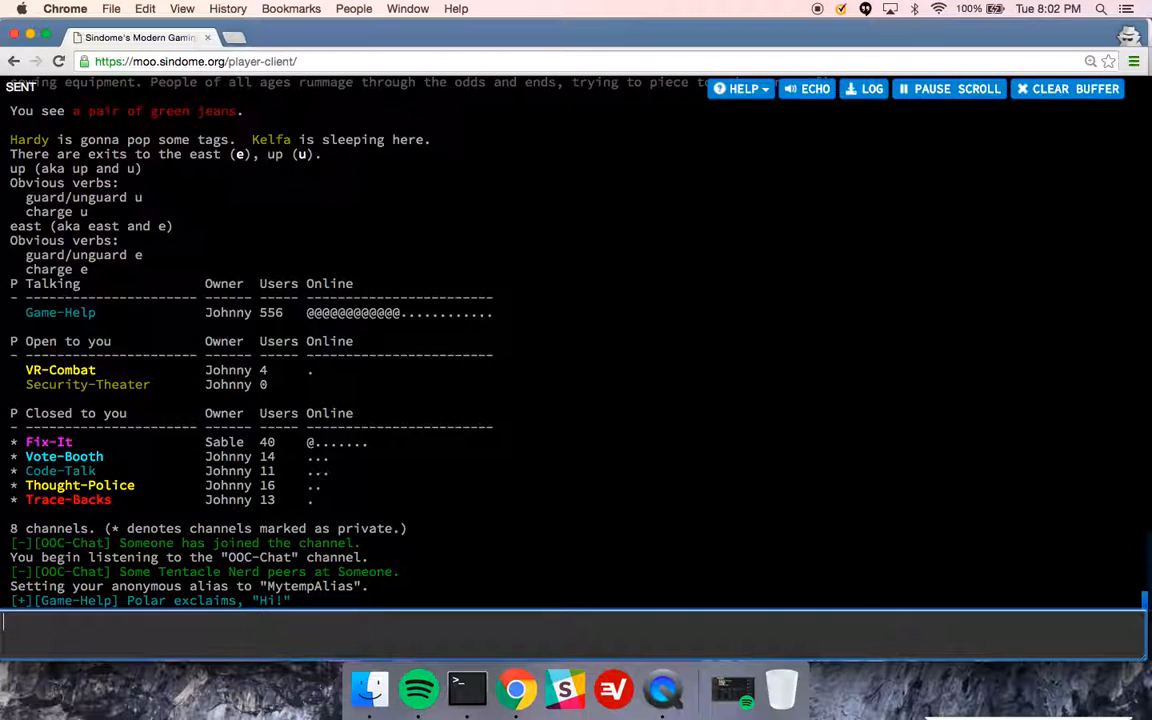
Switch outgoing chat to OOC-Chat with xswitch and send "Hi." as MytempAlias
text(@s)
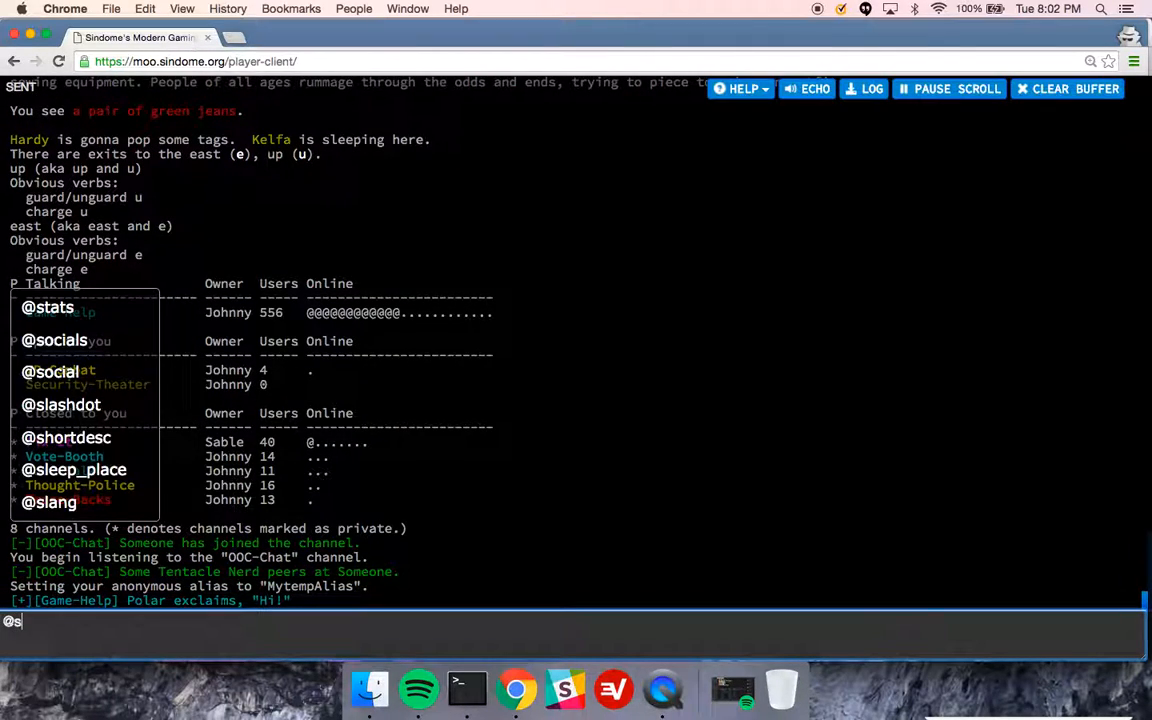
text(xswitch)
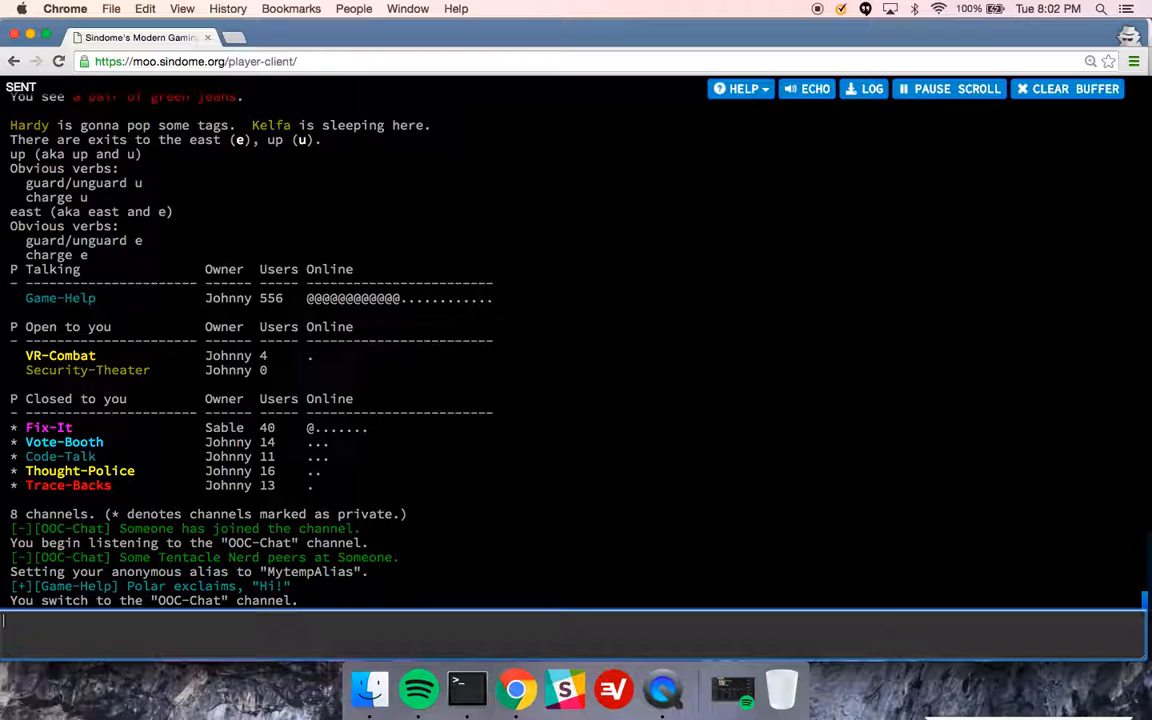
text(xooc H)
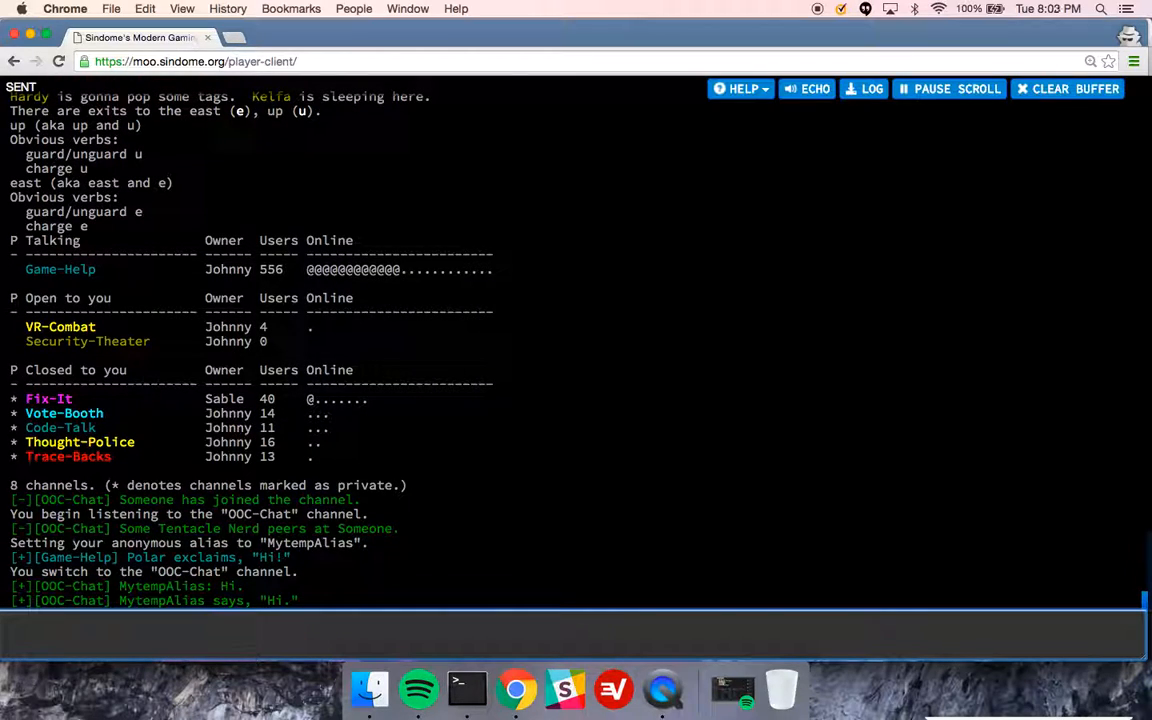
Post "This is Slither, making a newbie video" and "Say Hi everyone!" on OOC-Chat via xooc
text(xooc This is Slither, making a)
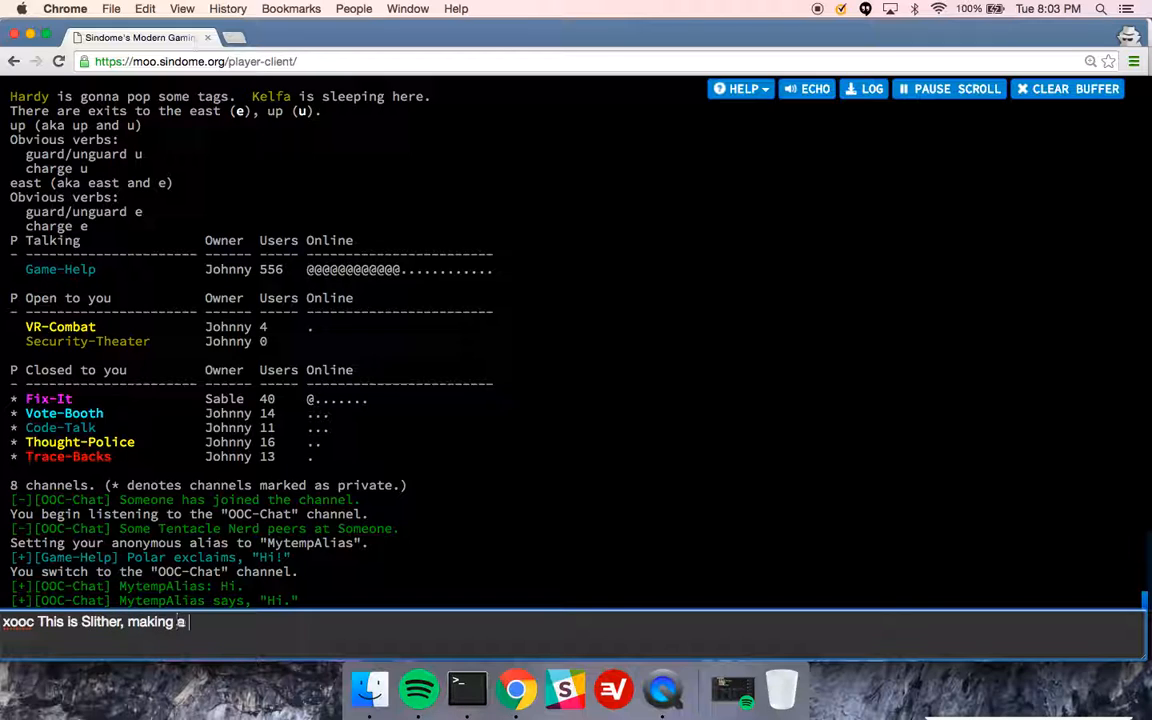
text(newbie)
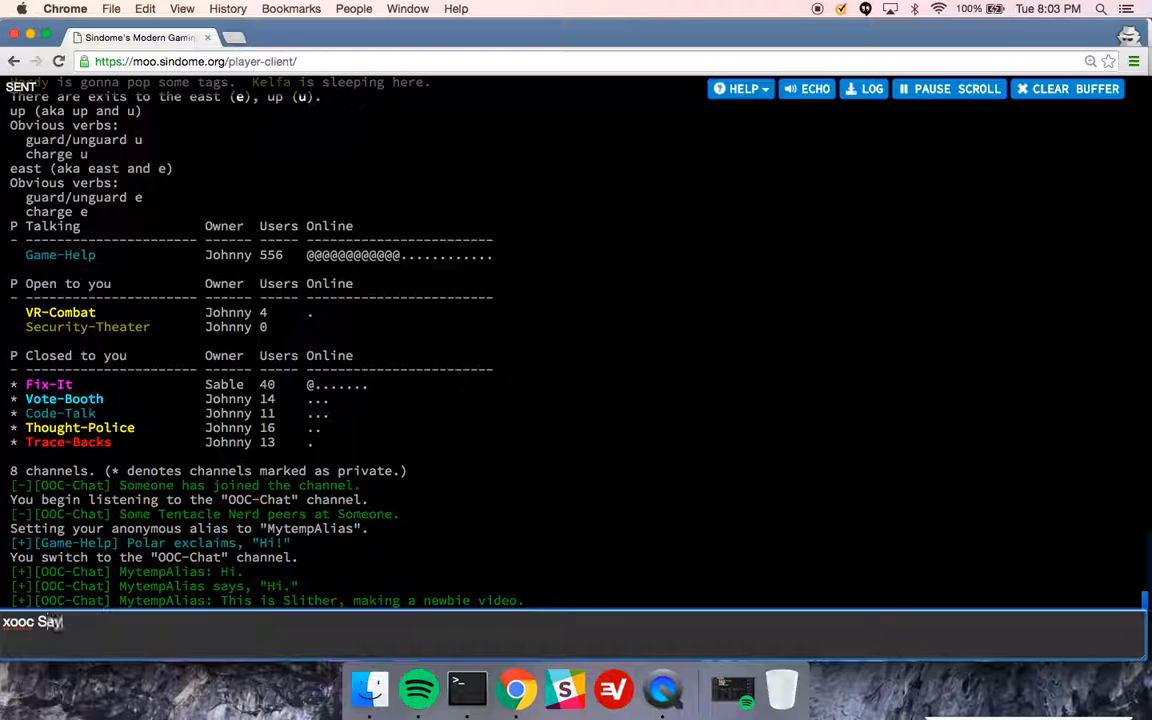
key(Return)
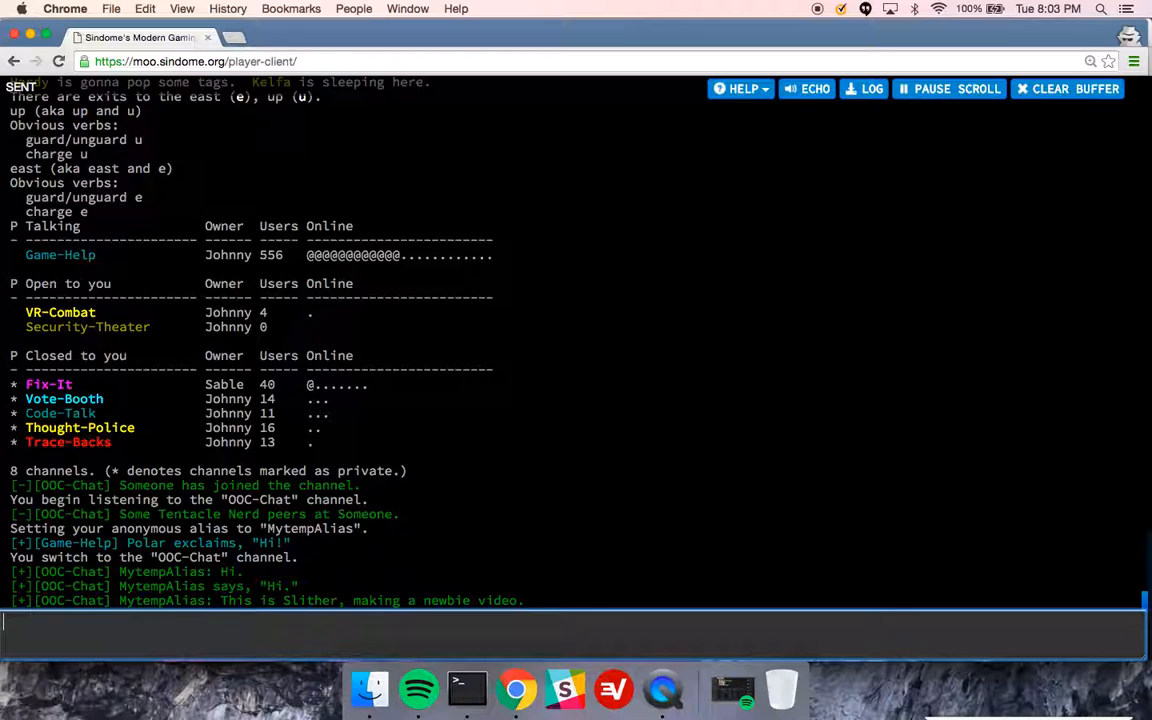
text(xooo)
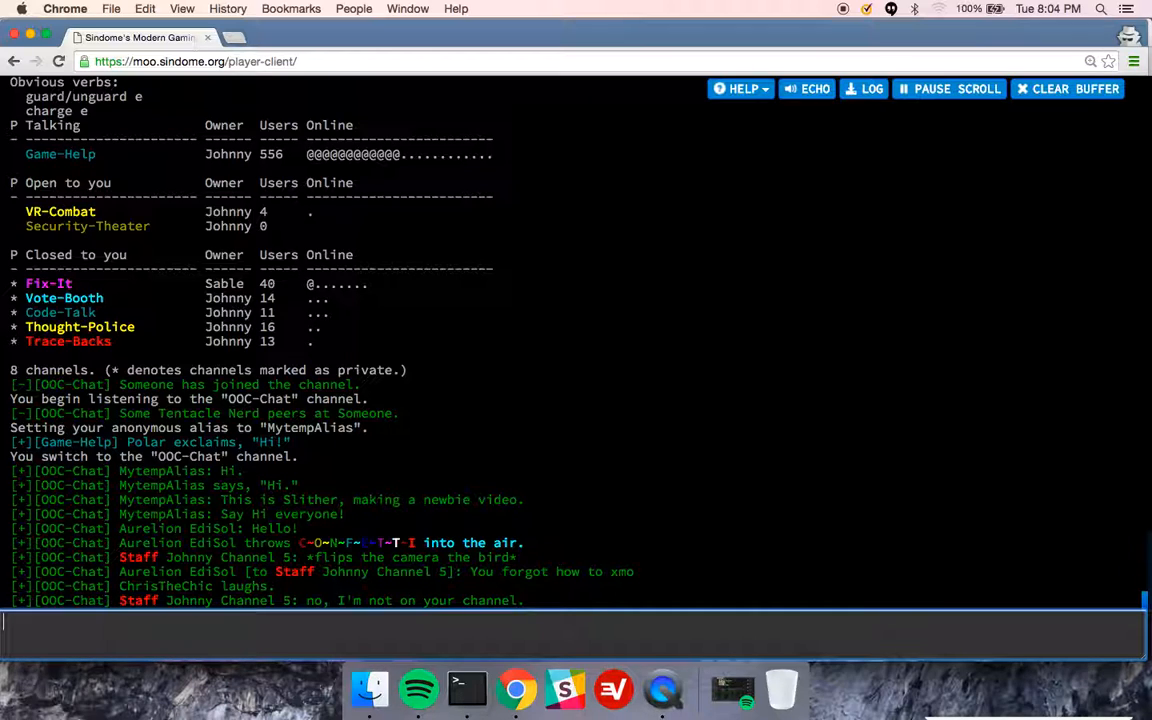
text(xmo)
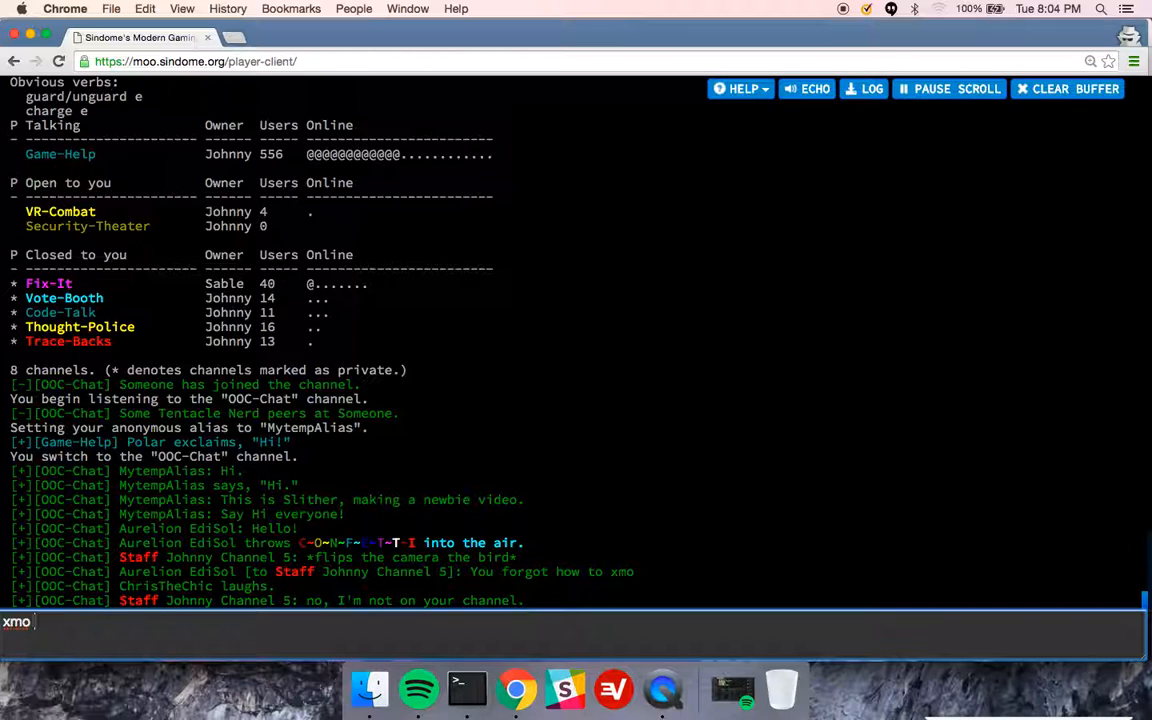
key(Backspace)
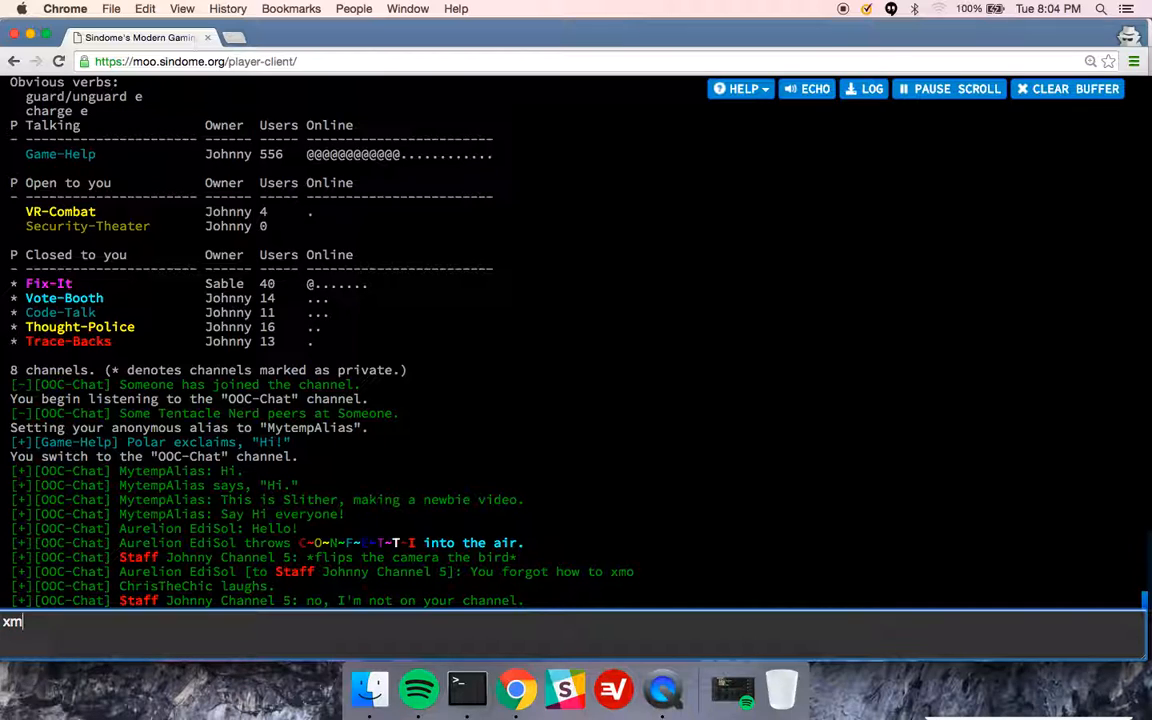
key(Backspace)
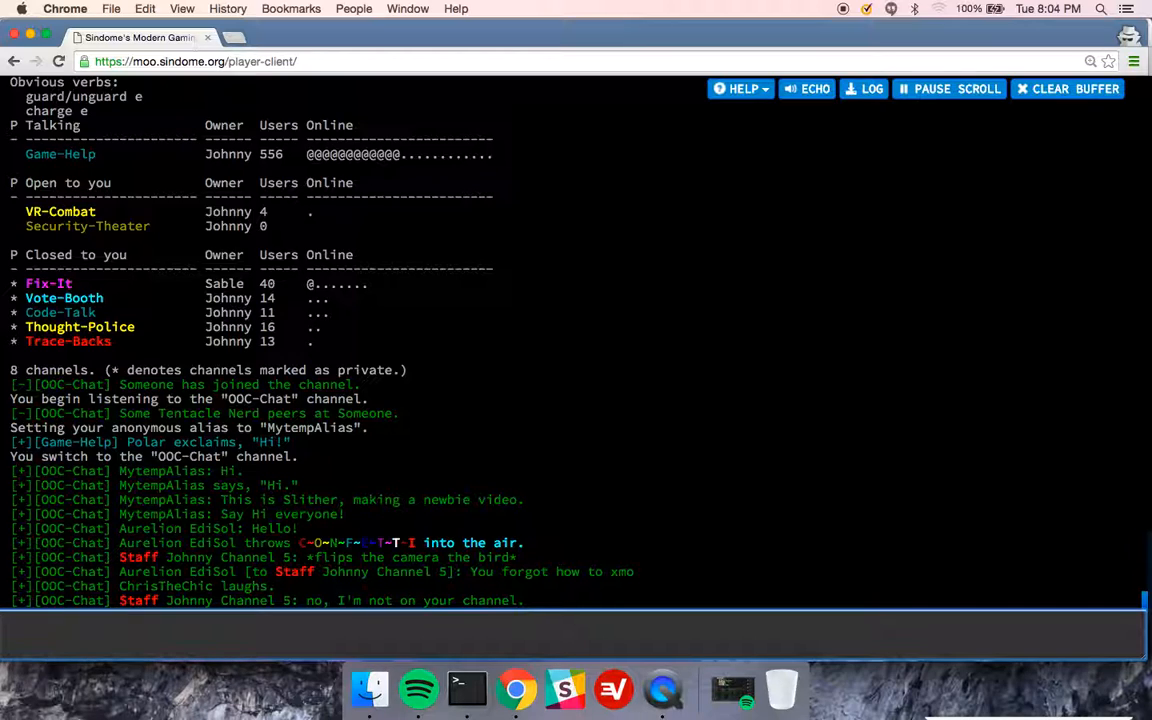
text(xooc)
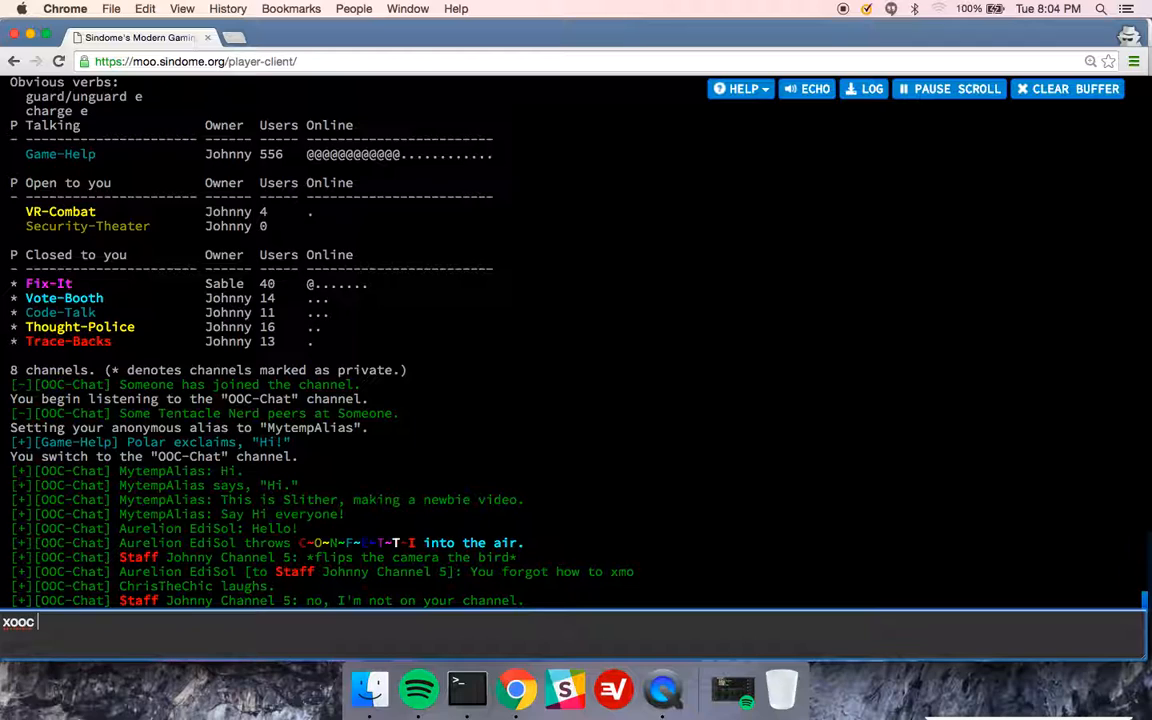
text(/ xm)
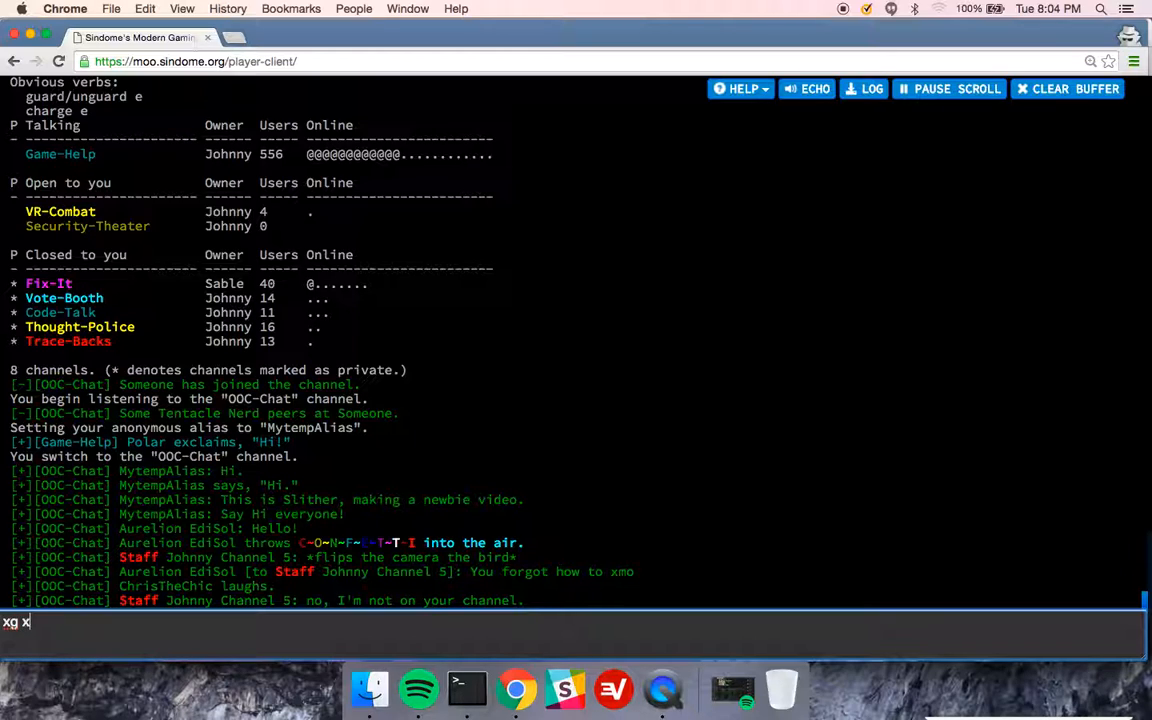
text(game)
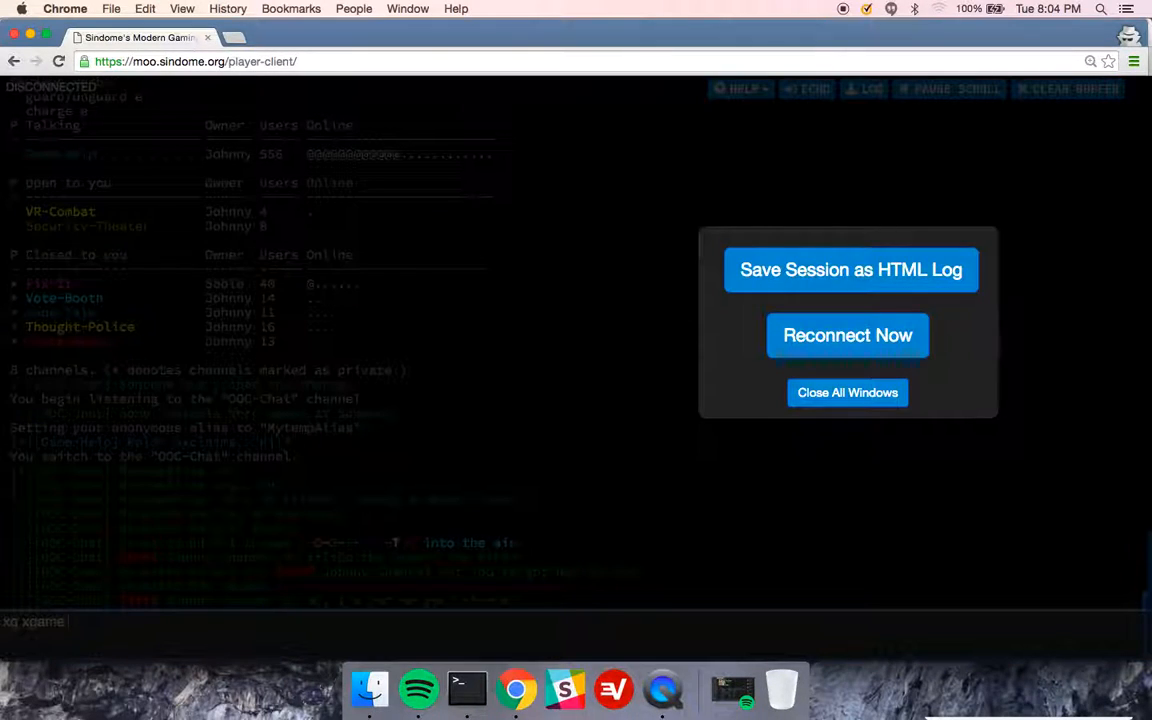
mouse_move(662, 688)
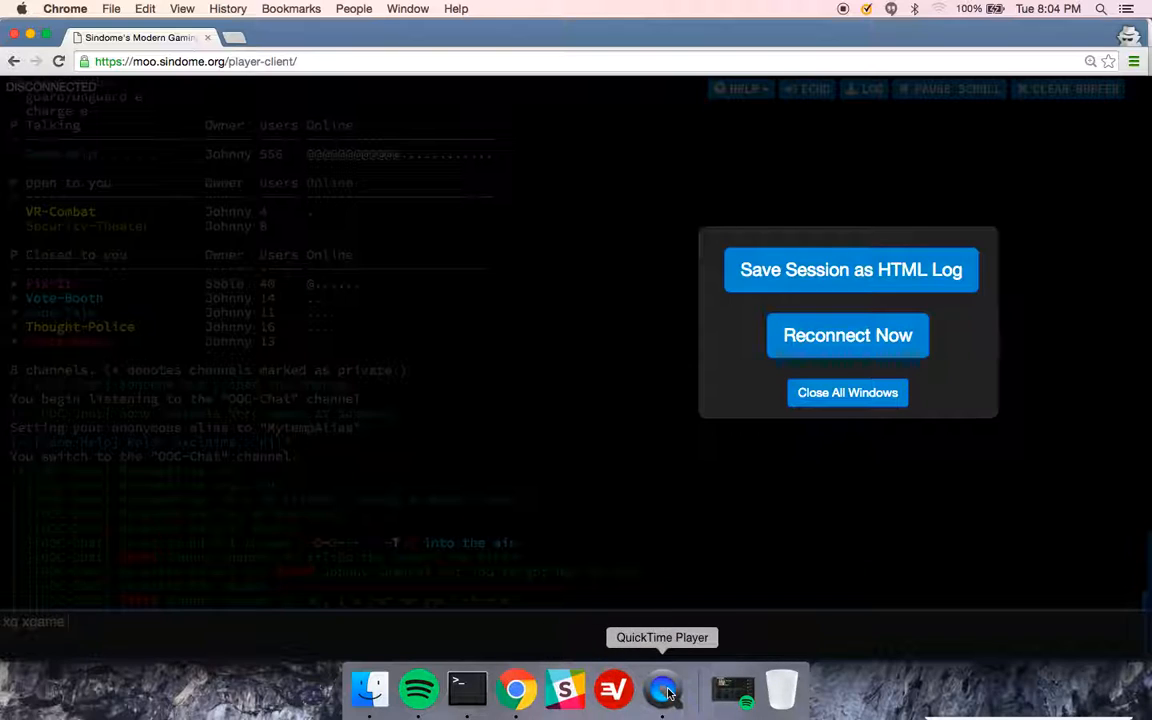